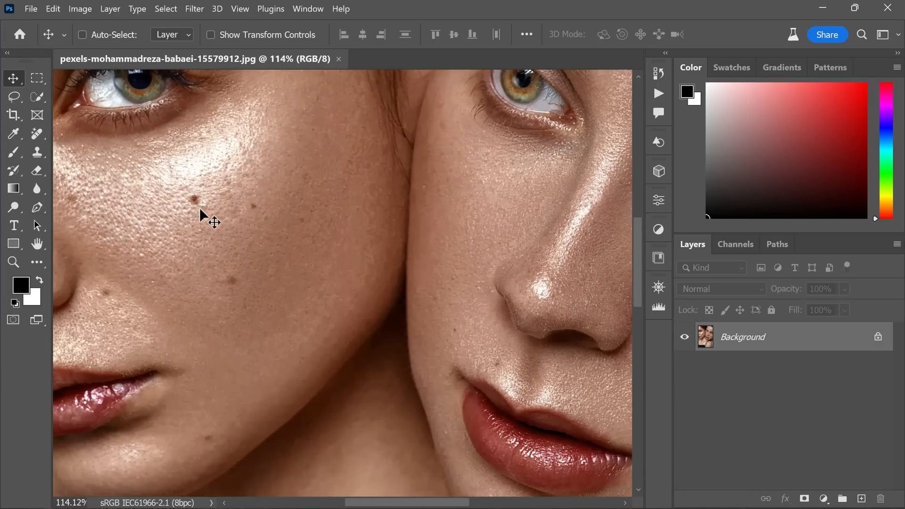
# - Duplicate the Blue channel from the Channels panel to create a 'Blue copy' channel
pyautogui.scroll(-3)
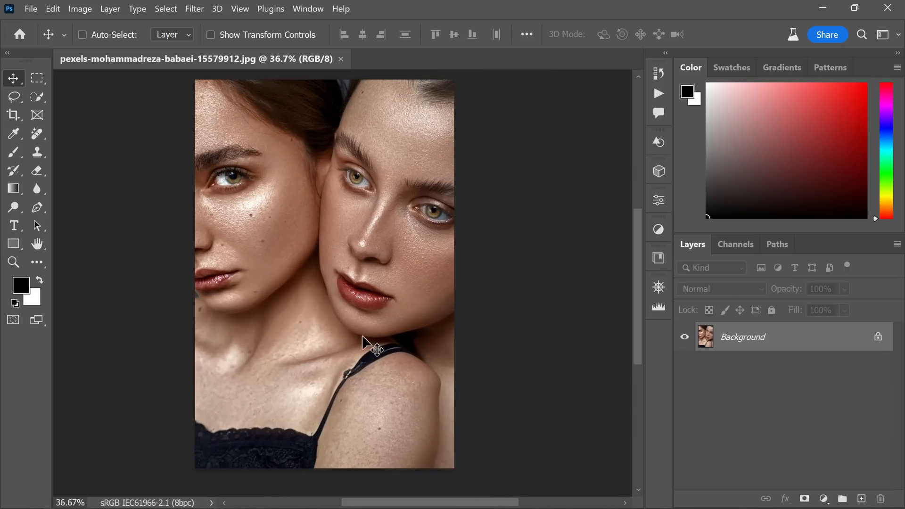
pyautogui.click(734, 243)
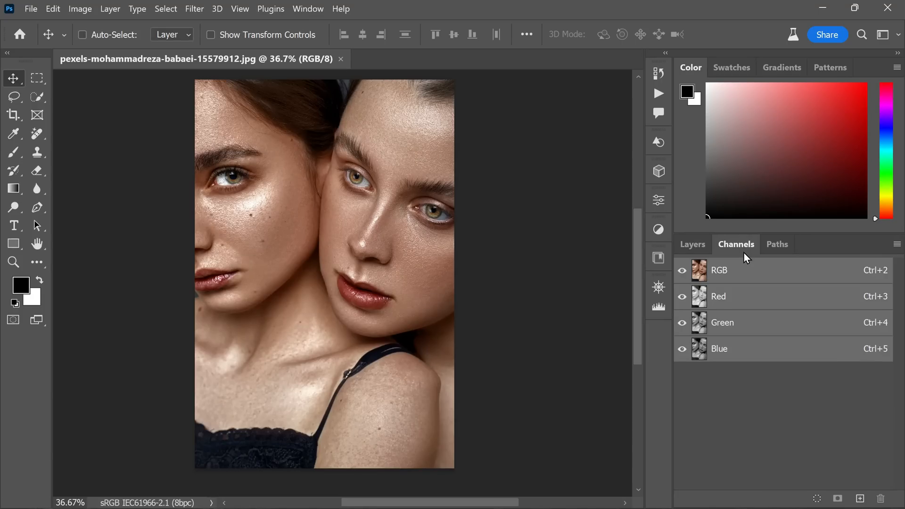
pyautogui.click(719, 349)
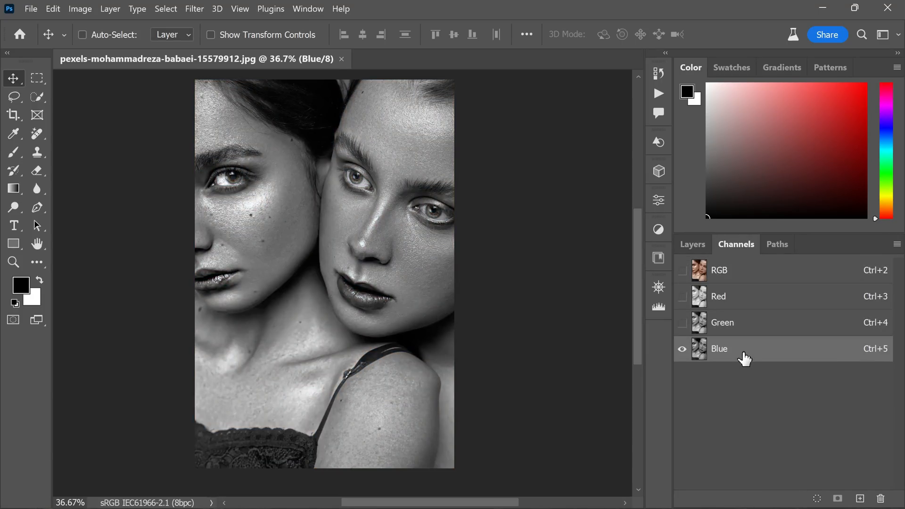
pyautogui.moveTo(780, 353)
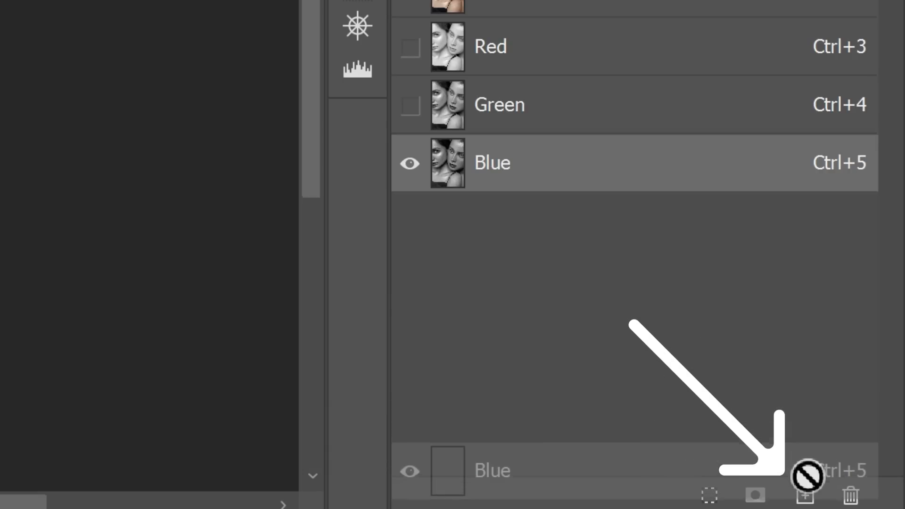
pyautogui.click(804, 494)
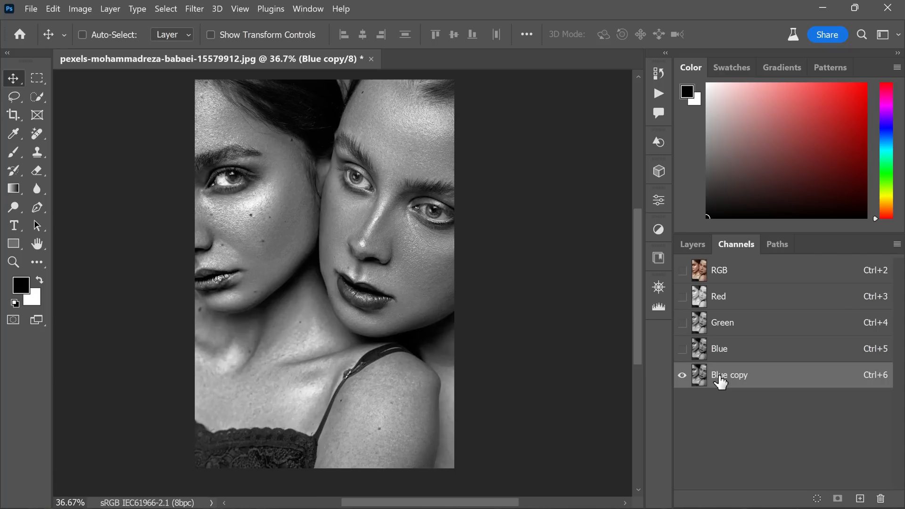
# - Apply a Gaussian Blur of 58.2 pixels to the Blue copy channel
pyautogui.click(194, 9)
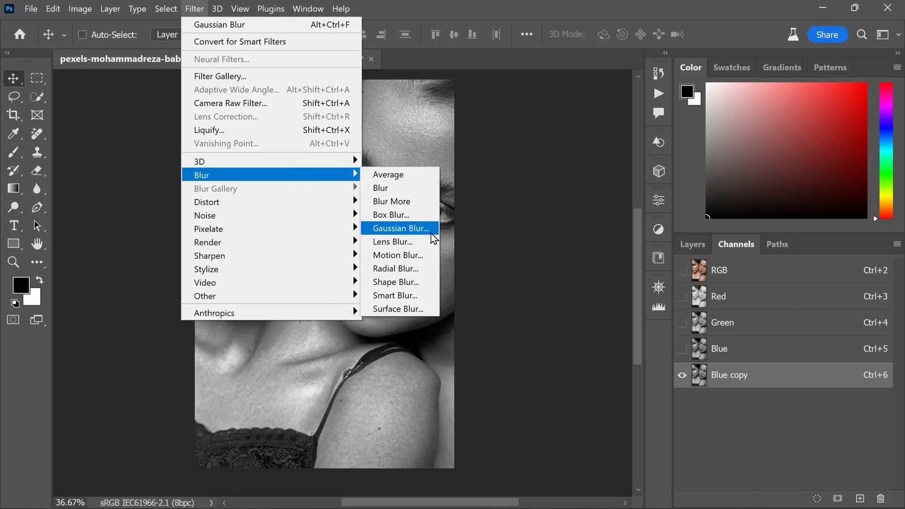
pyautogui.click(399, 228)
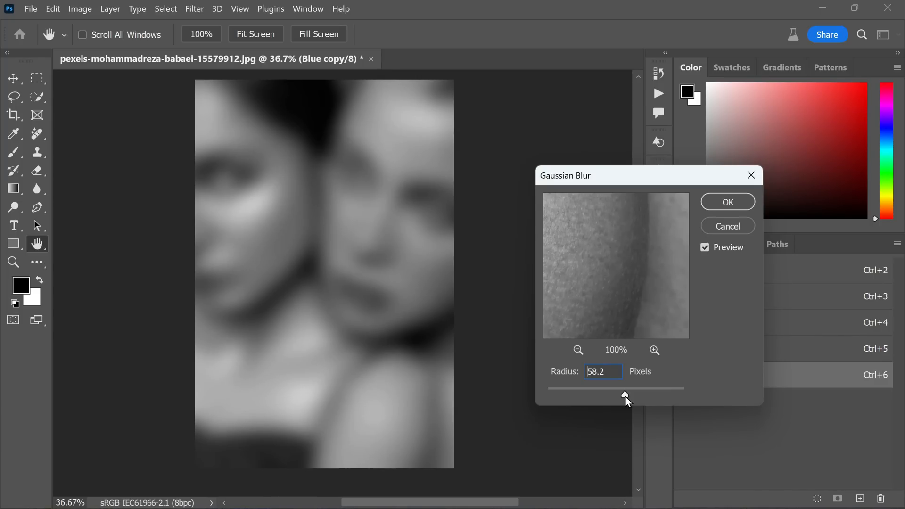
pyautogui.tripleClick(603, 371)
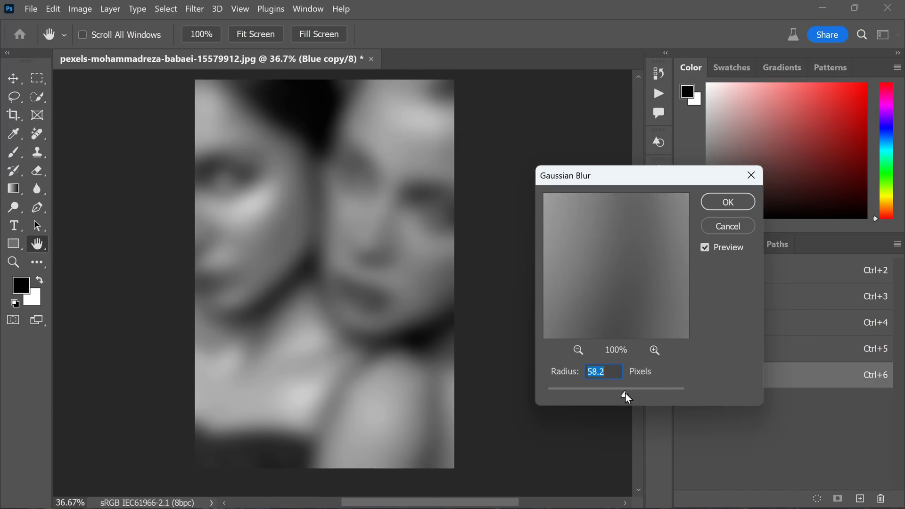
pyautogui.click(726, 201)
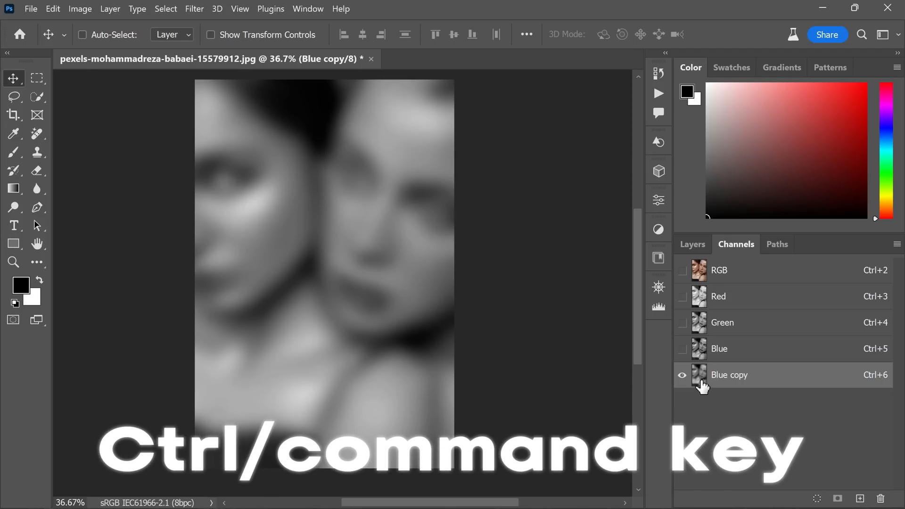
pyautogui.click(82, 34)
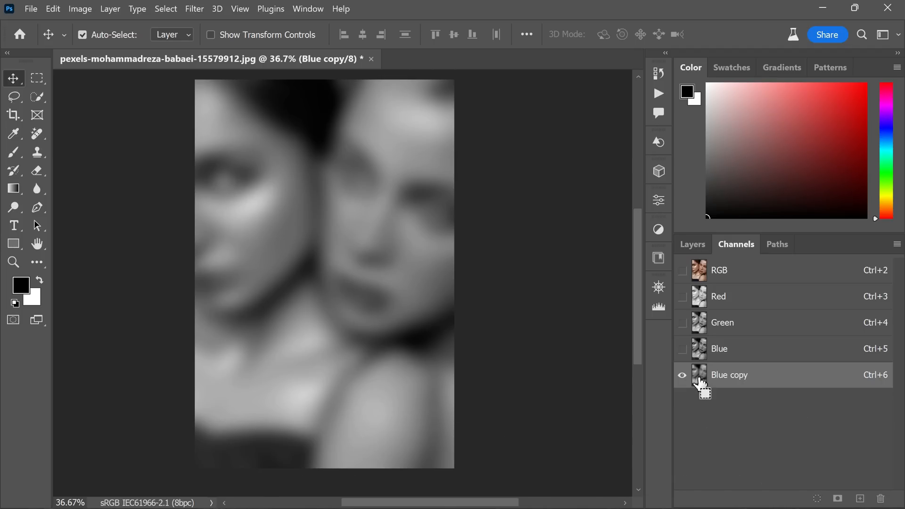
pyautogui.click(699, 374)
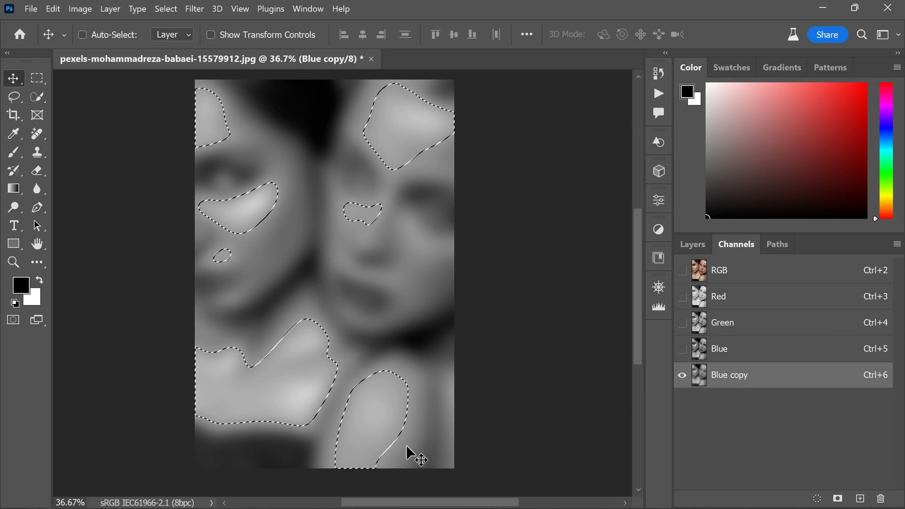
pyautogui.moveTo(222, 257)
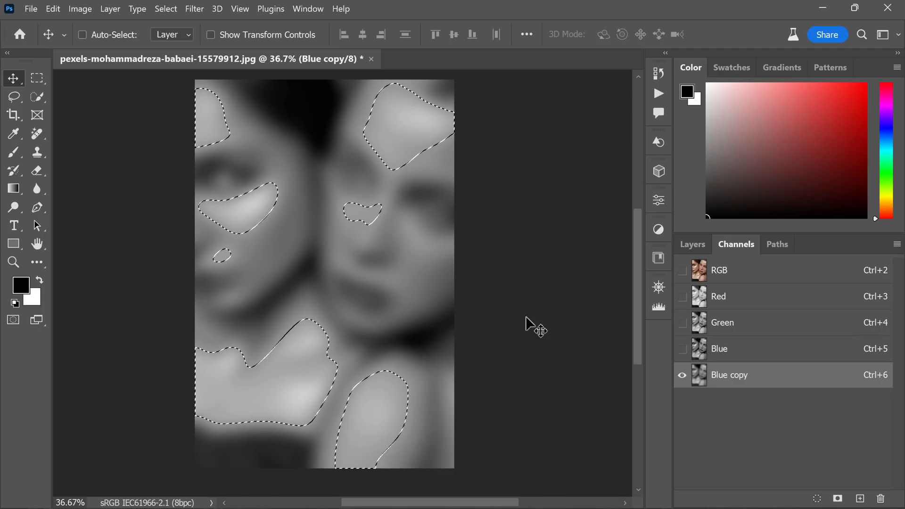
pyautogui.click(83, 35)
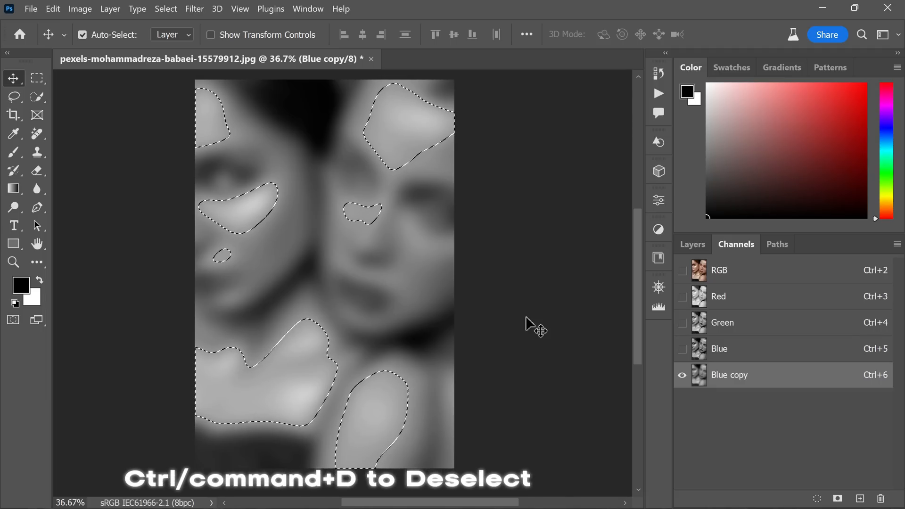
pyautogui.press('ctrl+d')
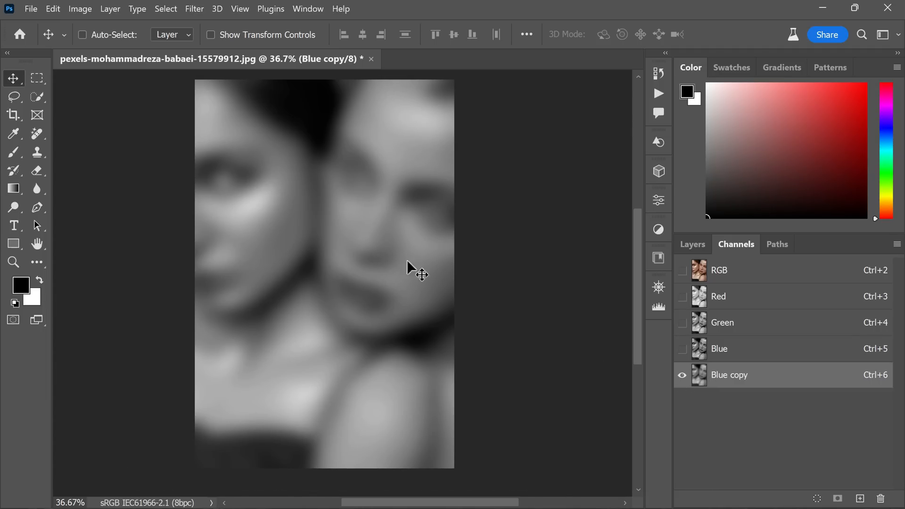
# - Apply Brightness/Contrast of -150 brightness and -50 contrast to the Blue copy channel
pyautogui.click(79, 9)
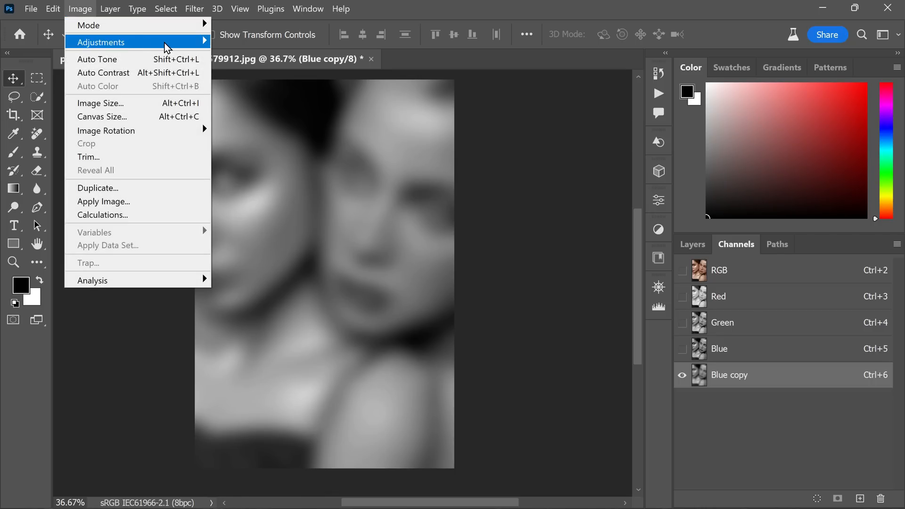
pyautogui.click(102, 42)
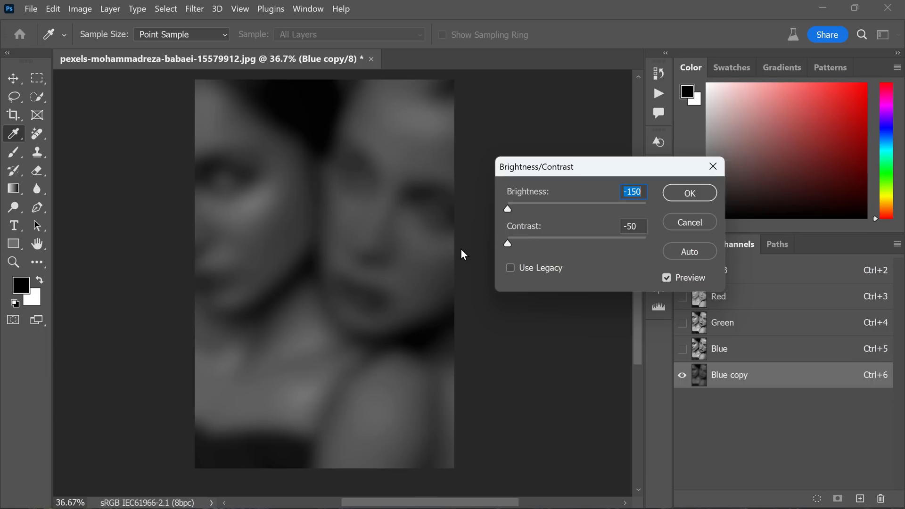
pyautogui.click(632, 225)
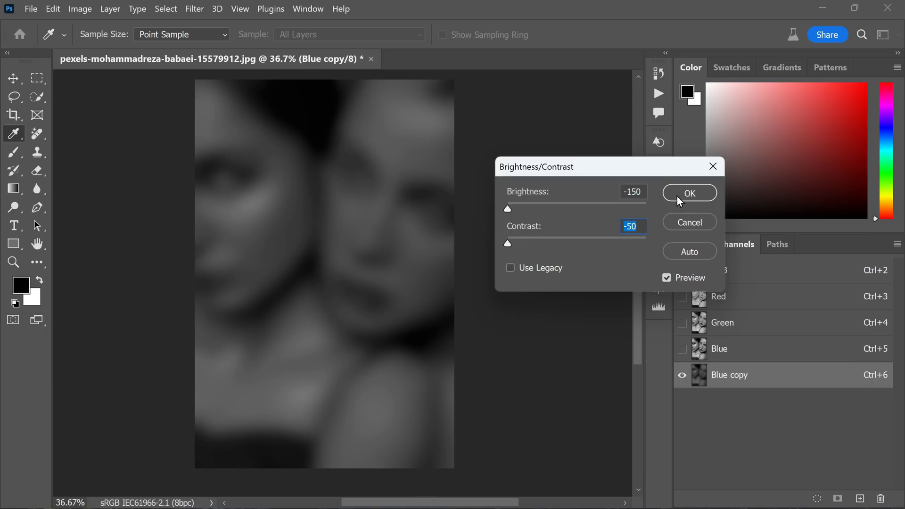
pyautogui.click(687, 192)
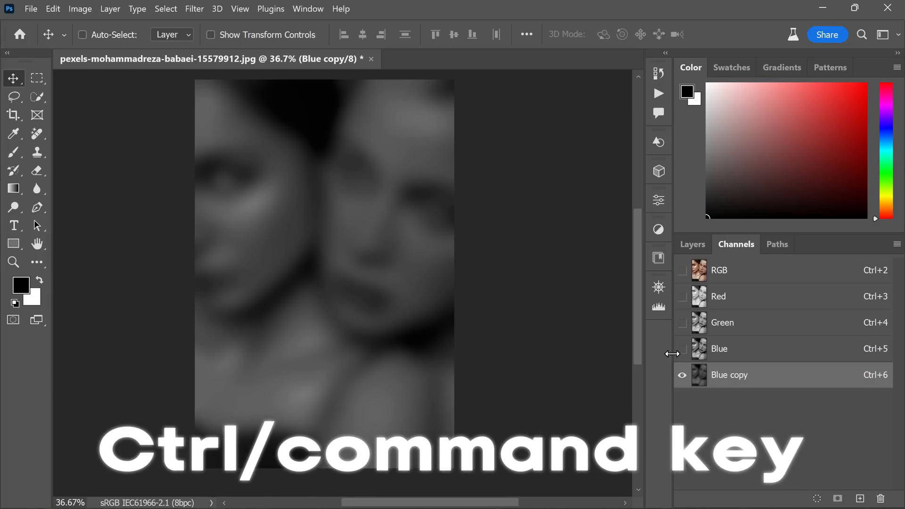
pyautogui.moveTo(698, 388)
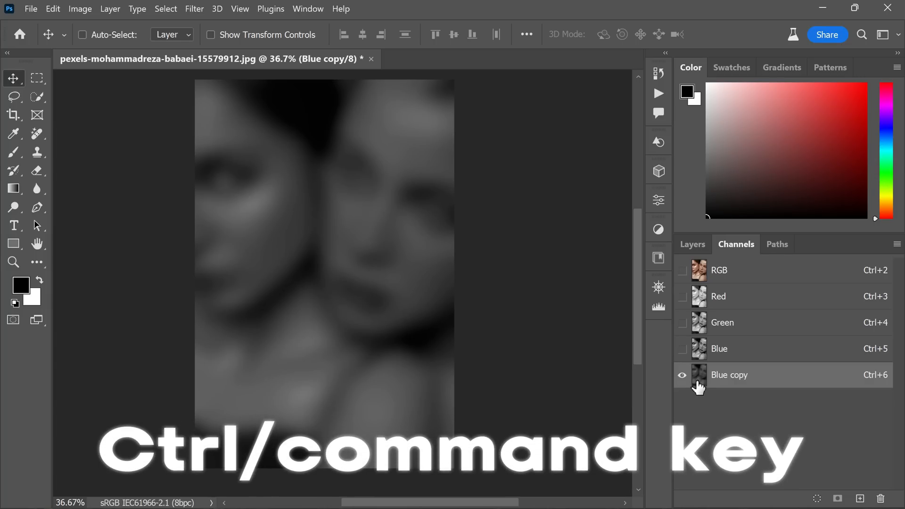
# - Load Blue copy as a selection, return to the RGB composite and the Layers panel
pyautogui.click(699, 374)
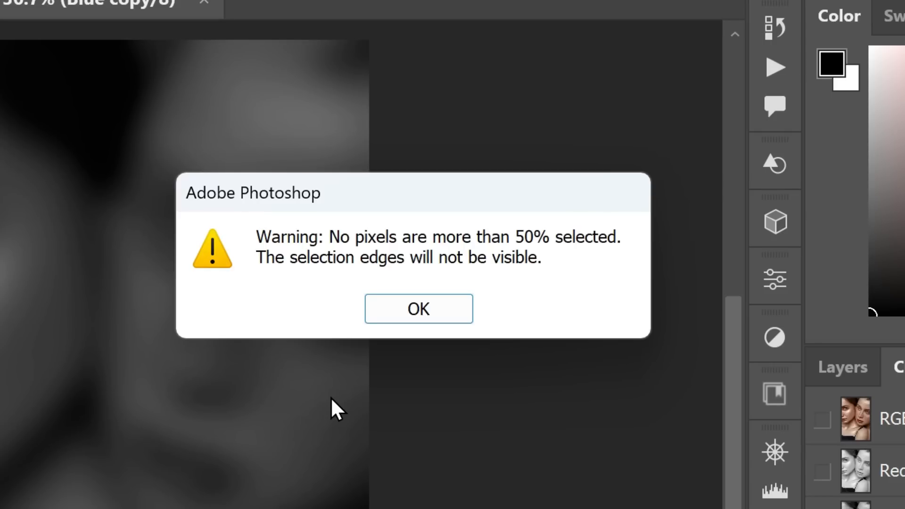
pyautogui.moveTo(529, 285)
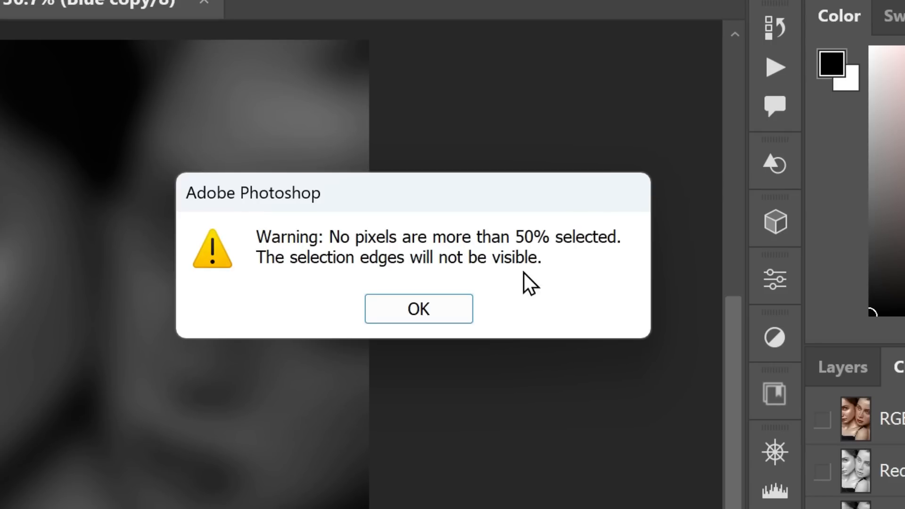
pyautogui.moveTo(438, 294)
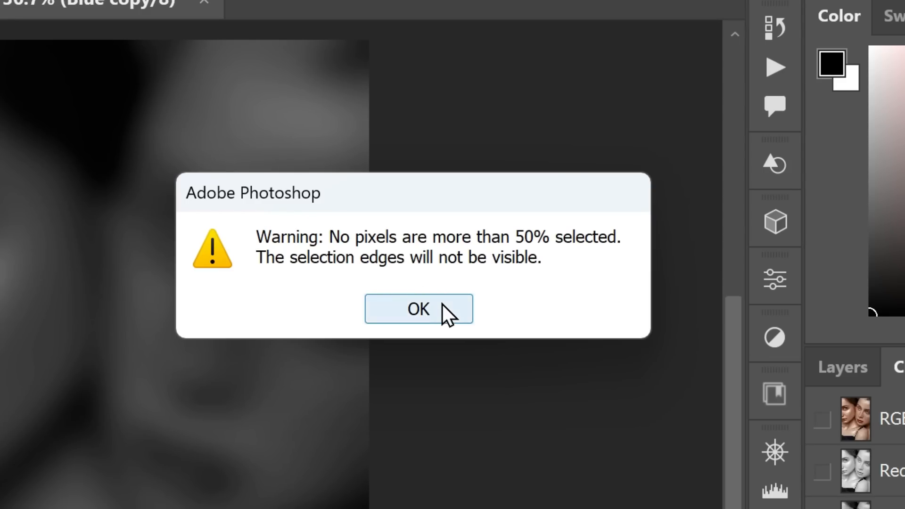
pyautogui.click(418, 309)
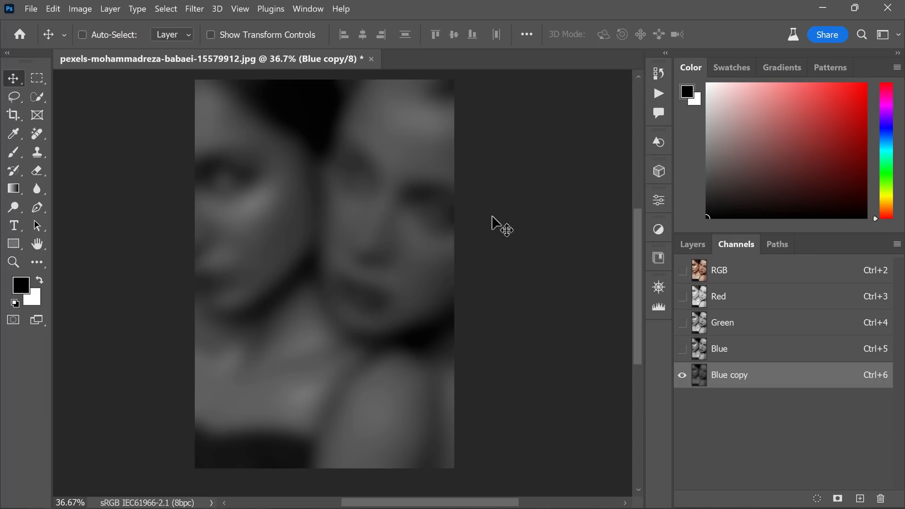
pyautogui.moveTo(739, 277)
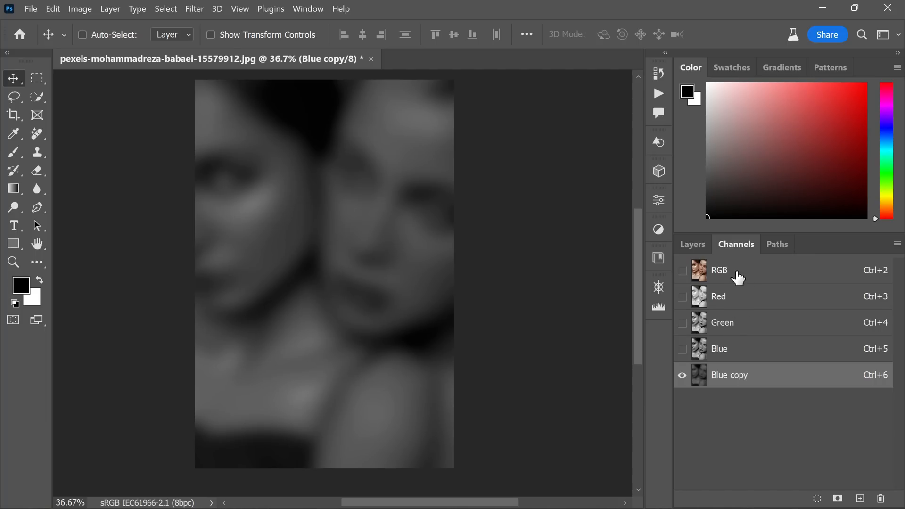
pyautogui.click(719, 270)
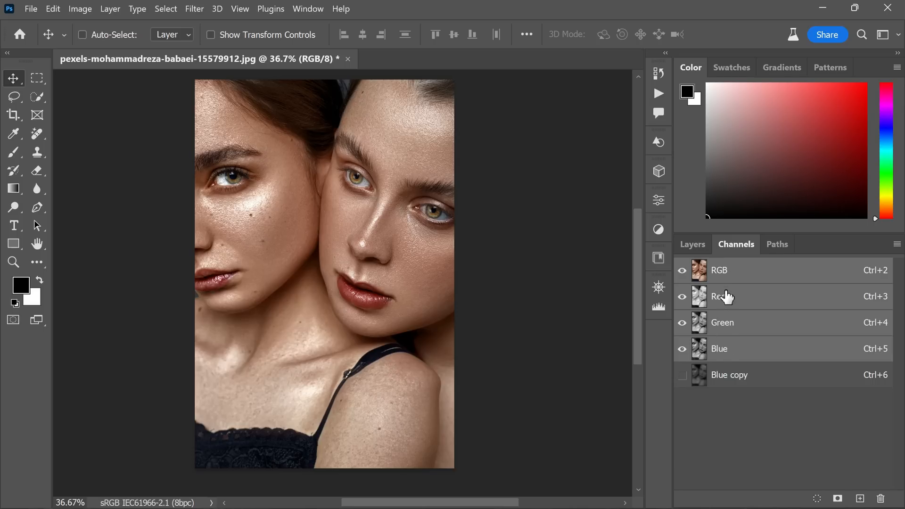
pyautogui.click(692, 243)
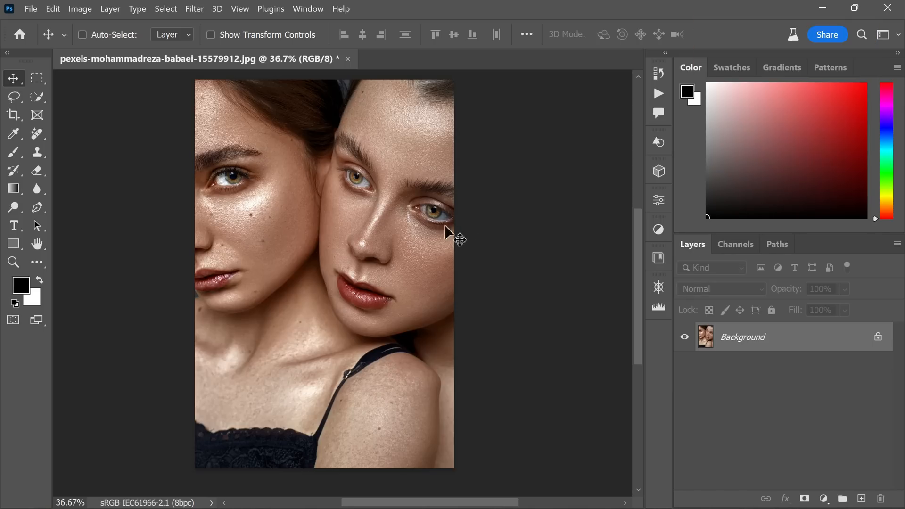
# - Run Generative Fill on the whole image with prompt 'skin smoothing, skin toning' via the Contextual Task Bar
pyautogui.click(307, 8)
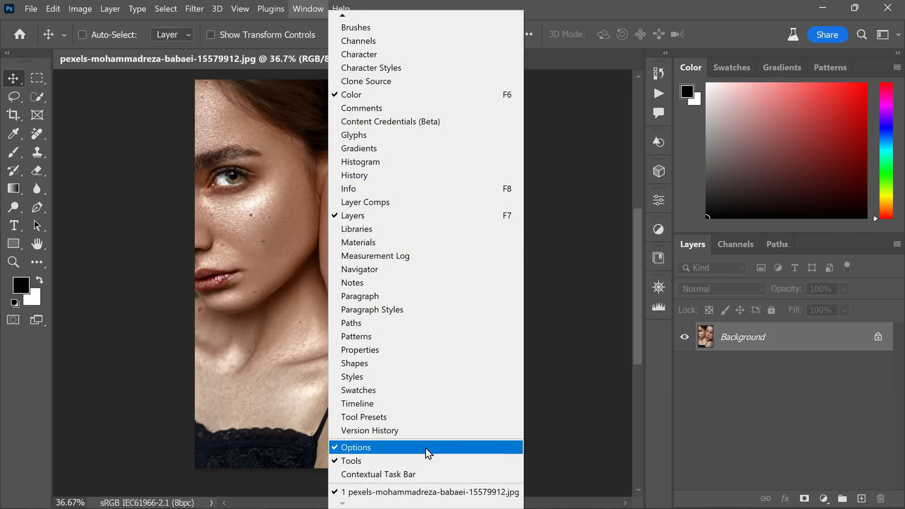
pyautogui.click(355, 447)
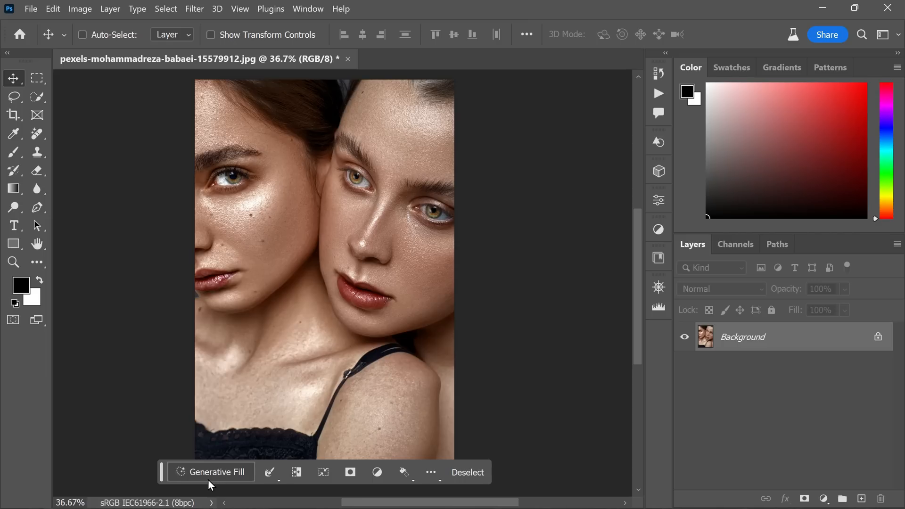
pyautogui.click(216, 472)
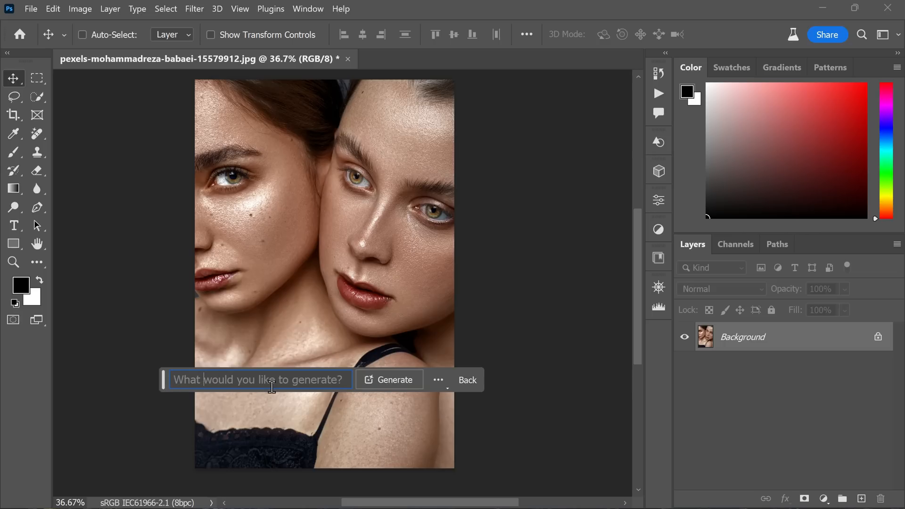
pyautogui.write('skin smoothing,')
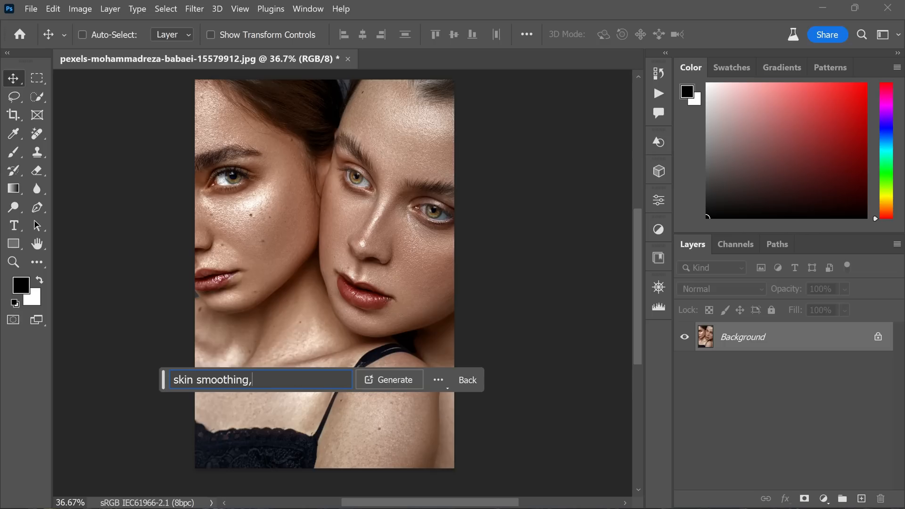
pyautogui.write('skin toning, skin coloring')
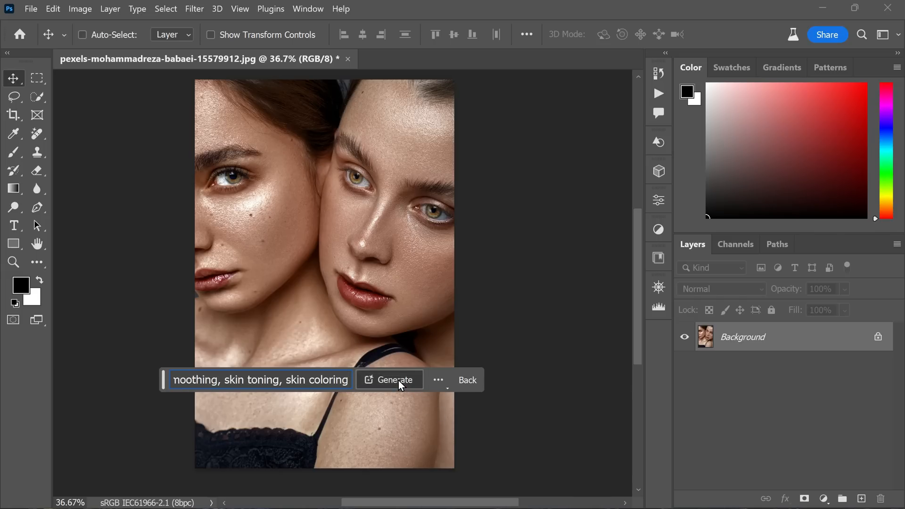
pyautogui.click(394, 379)
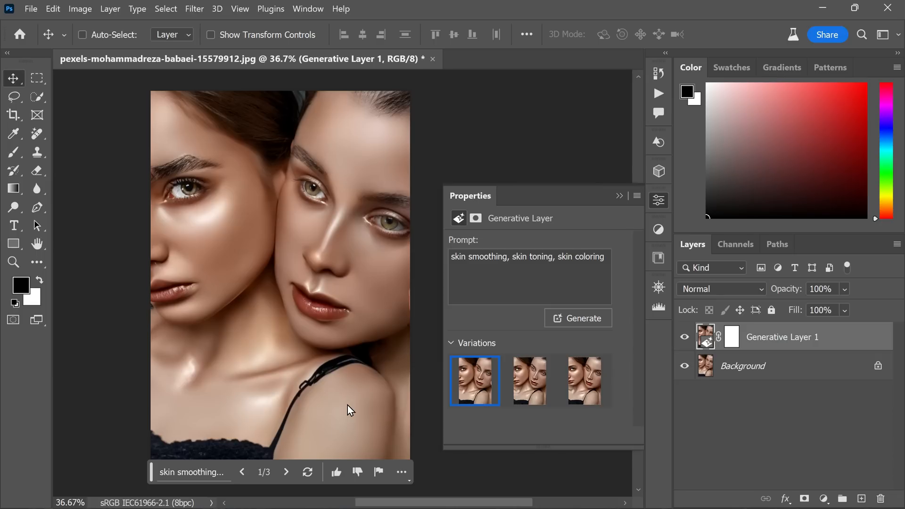
pyautogui.moveTo(527, 398)
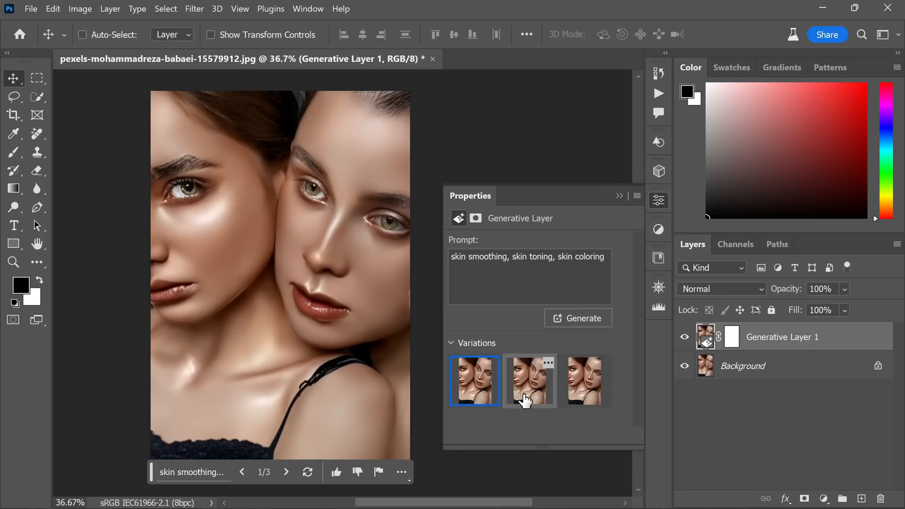
# - Preview the variations, generate three more, and keep variation 3 of 6
pyautogui.click(529, 381)
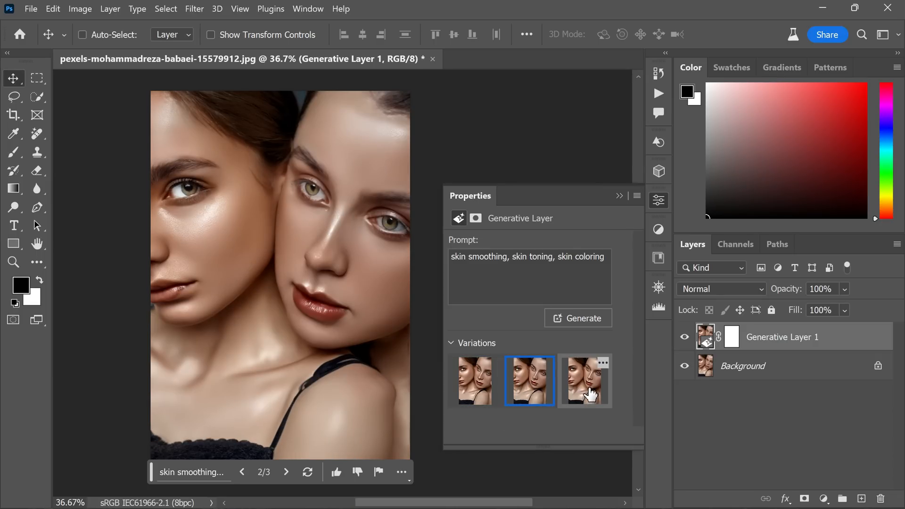
pyautogui.click(584, 381)
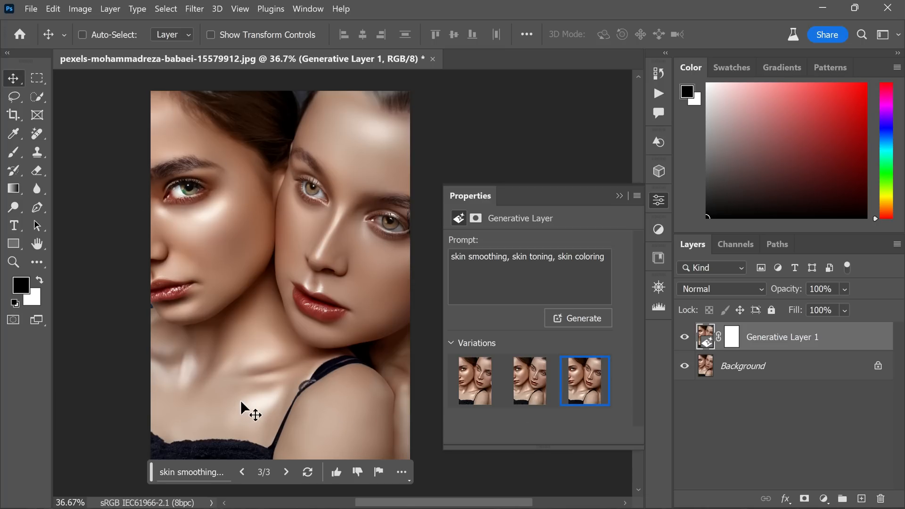
pyautogui.moveTo(386, 349)
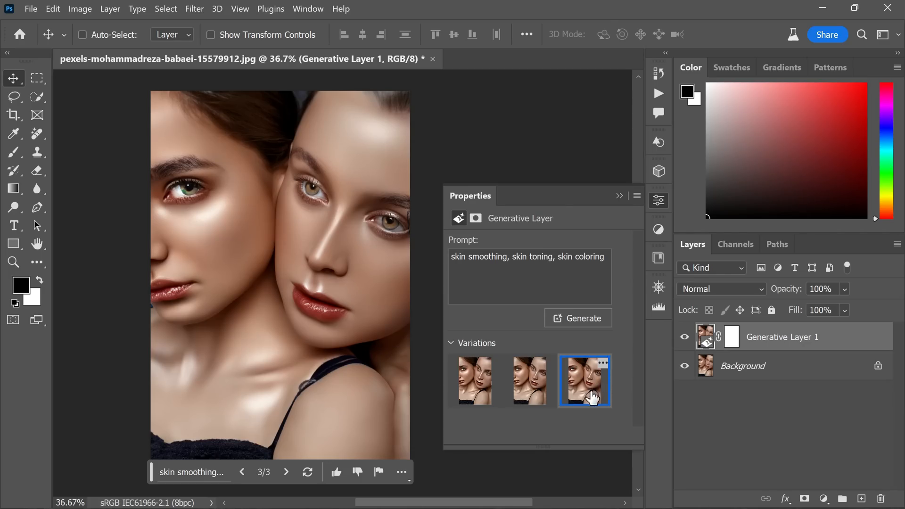
pyautogui.moveTo(618, 199)
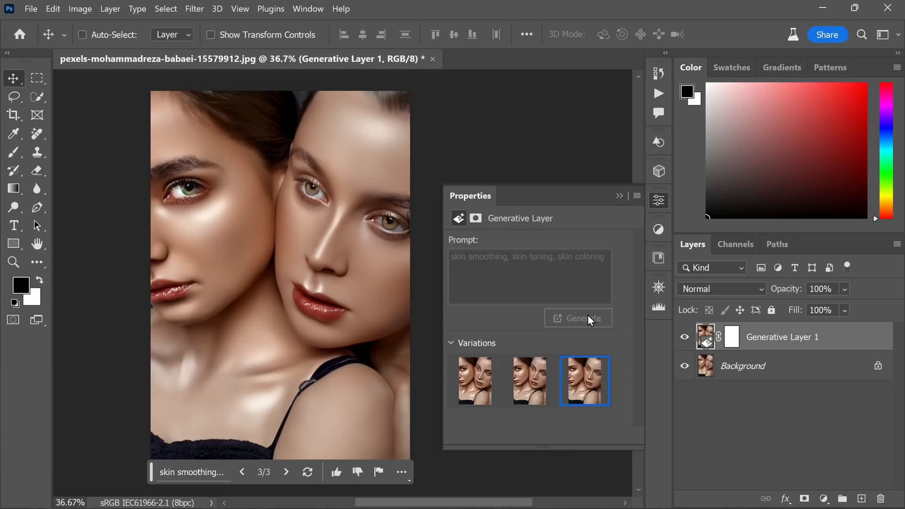
pyautogui.click(578, 318)
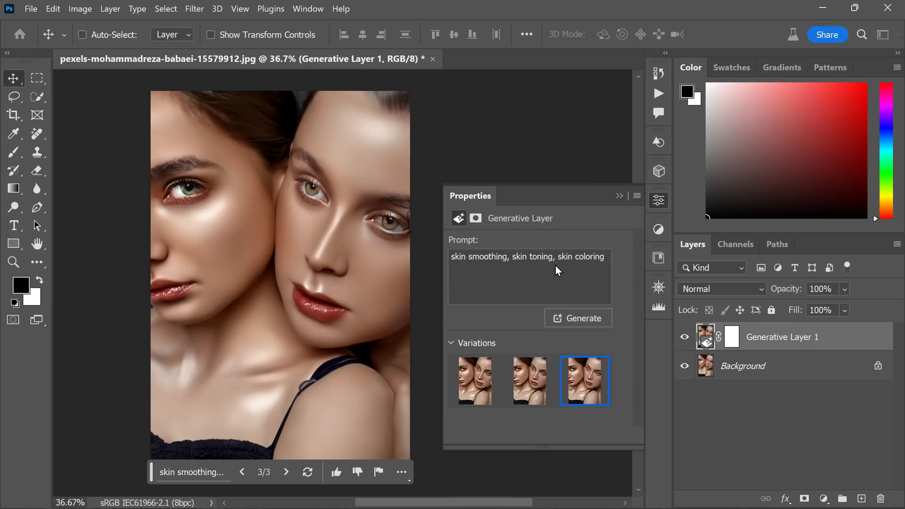
pyautogui.click(474, 381)
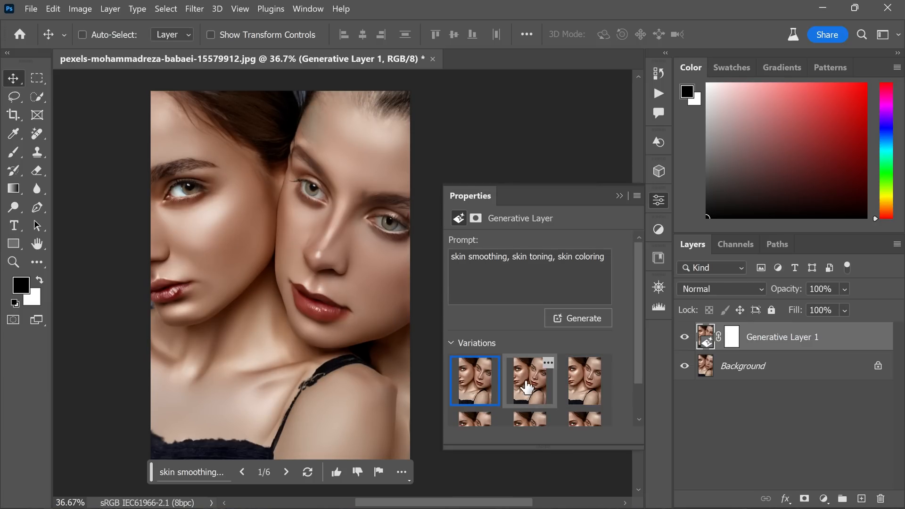
pyautogui.click(584, 381)
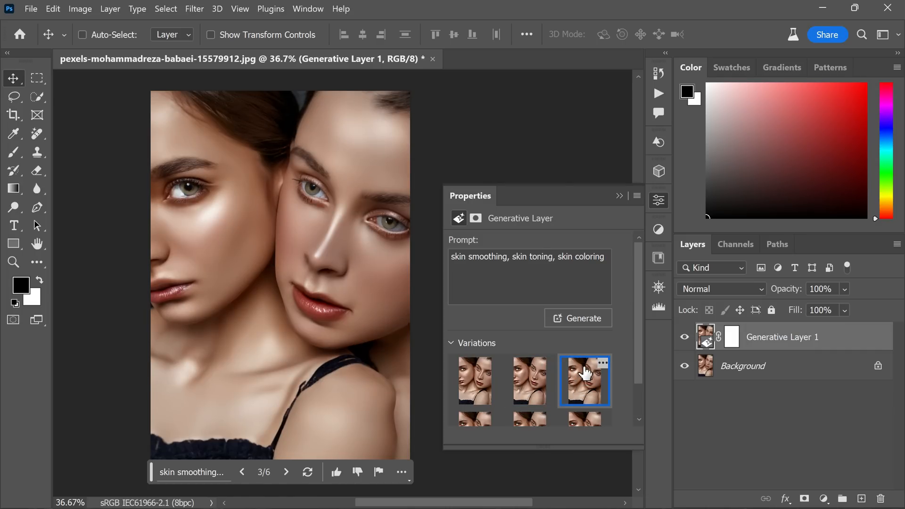
pyautogui.moveTo(634, 202)
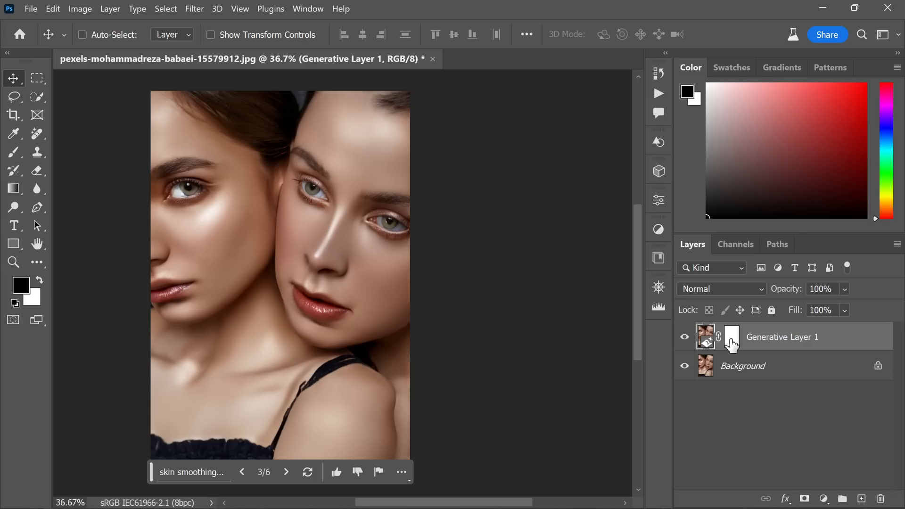
pyautogui.moveTo(882, 342)
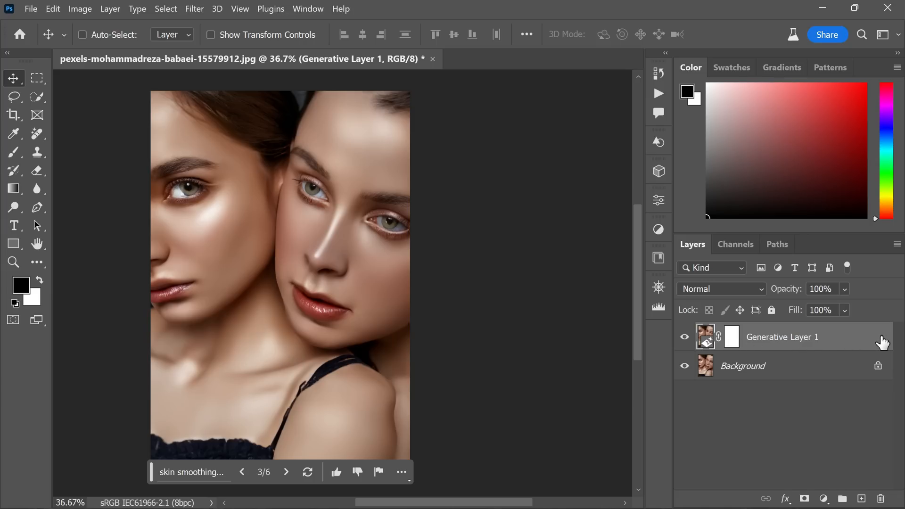
# - Bring up the Blending Options for Generative Layer 1
pyautogui.doubleClick(782, 337)
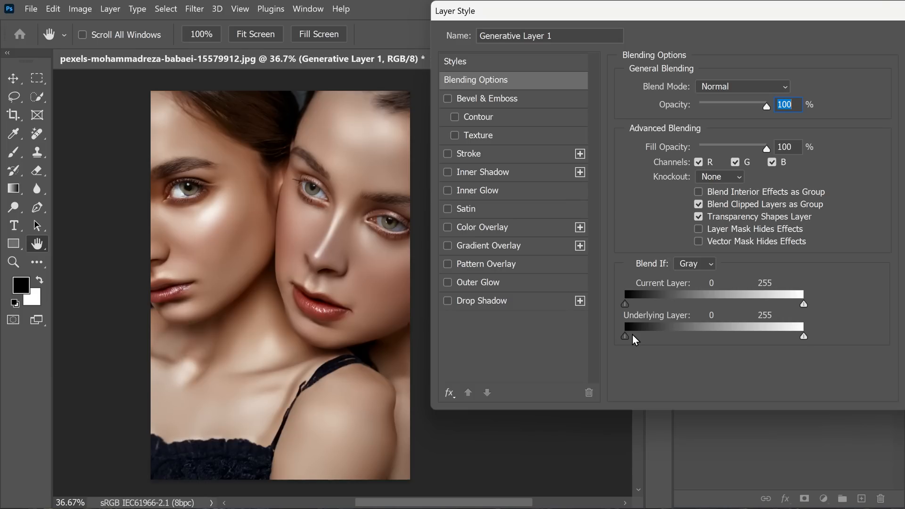
pyautogui.moveTo(629, 342)
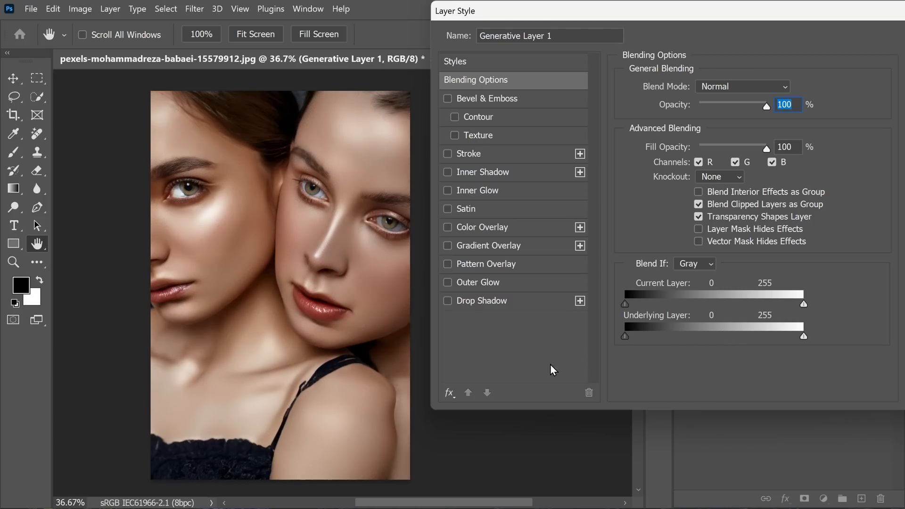
pyautogui.moveTo(619, 361)
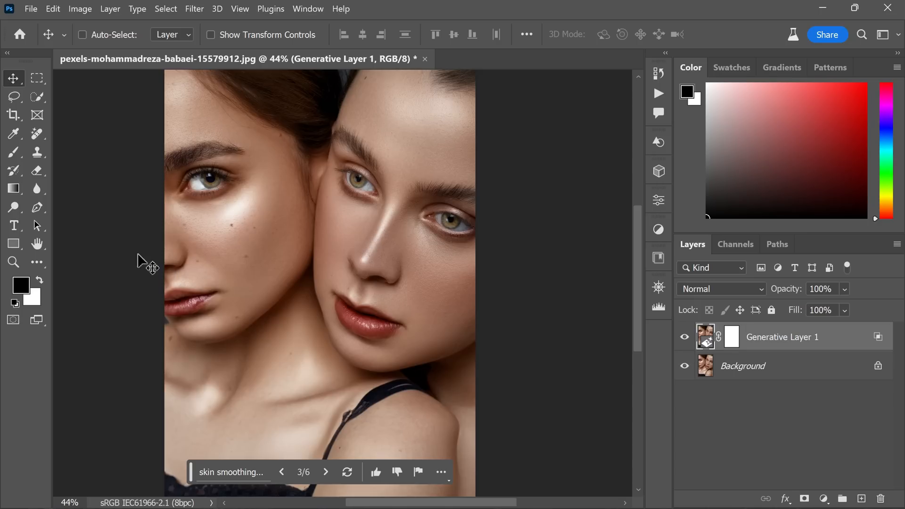
# - Brush the Generative Layer 1 mask over the left cheek, then return to the Move tool
pyautogui.click(13, 152)
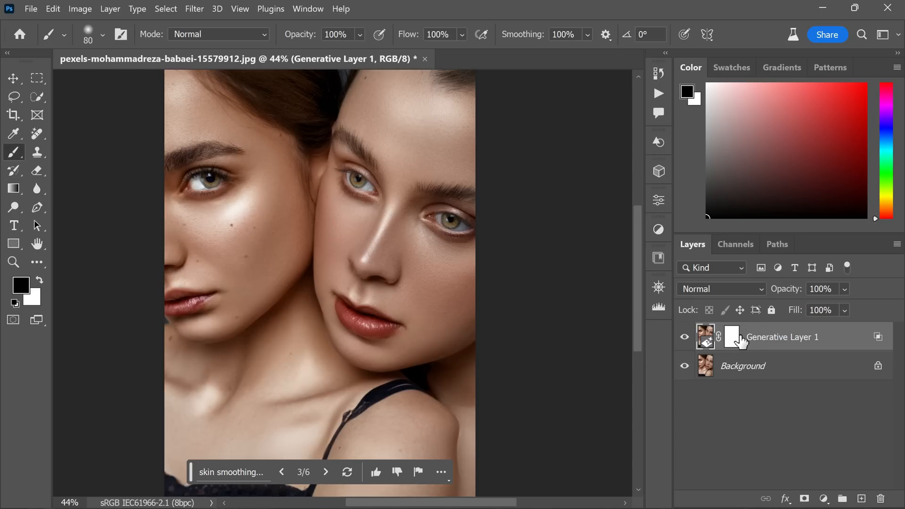
pyautogui.click(731, 336)
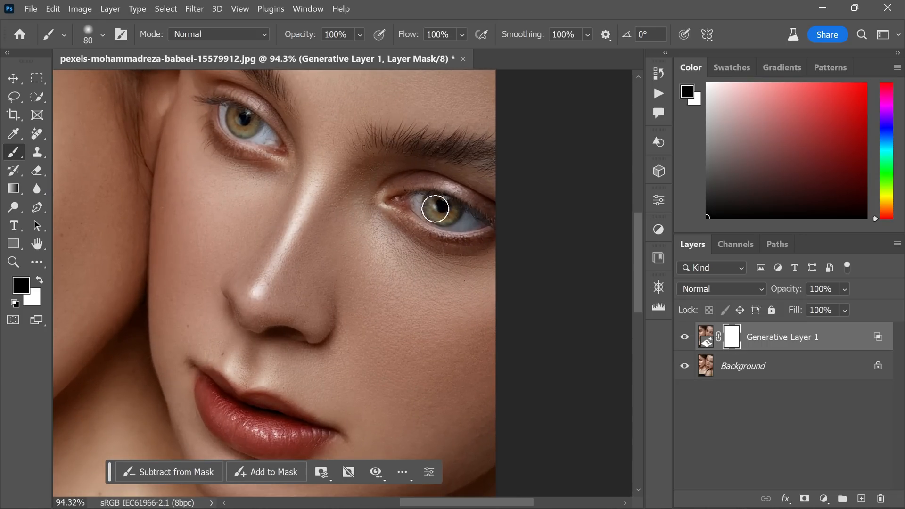
pyautogui.moveTo(247, 125)
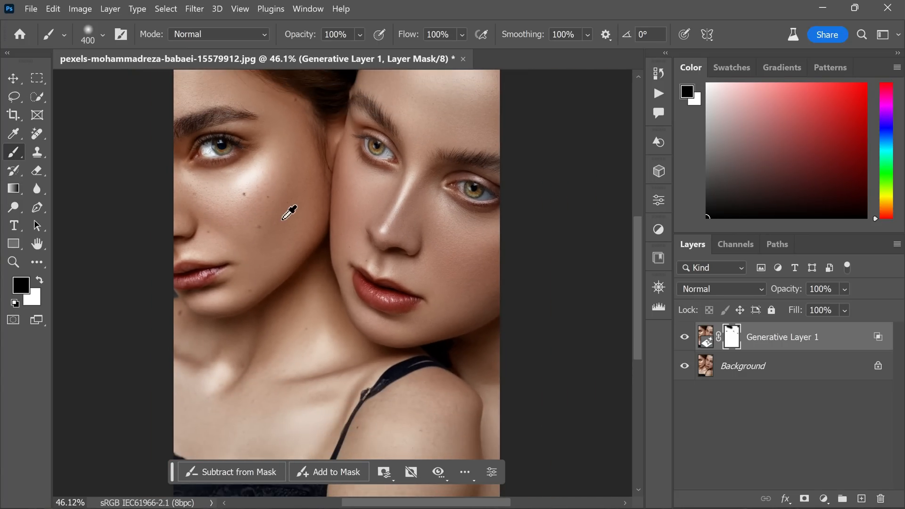
pyautogui.moveTo(214, 221)
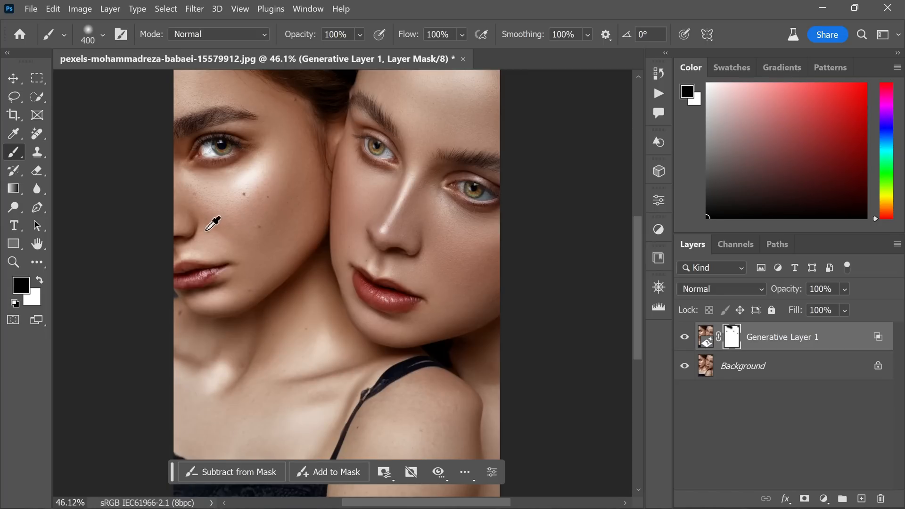
pyautogui.click(13, 78)
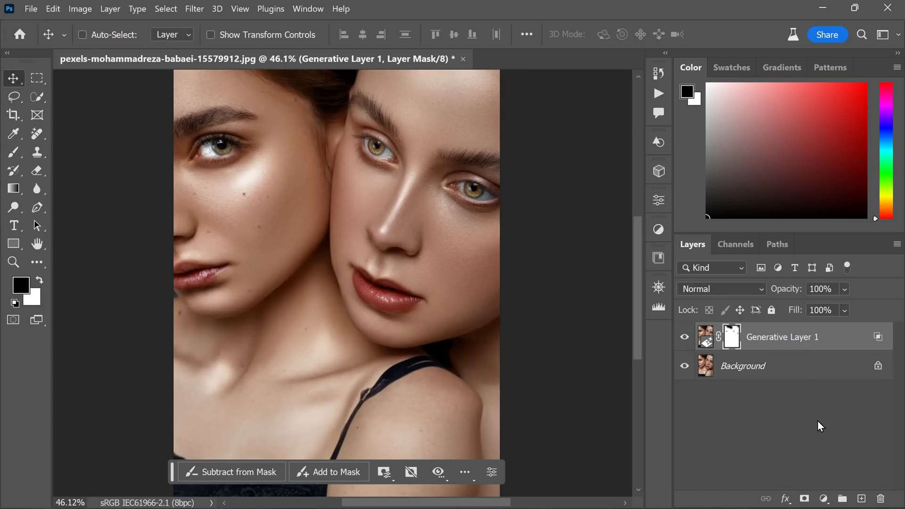
# - Heal the dark spot on the left cheek on a new empty layer
pyautogui.click(860, 497)
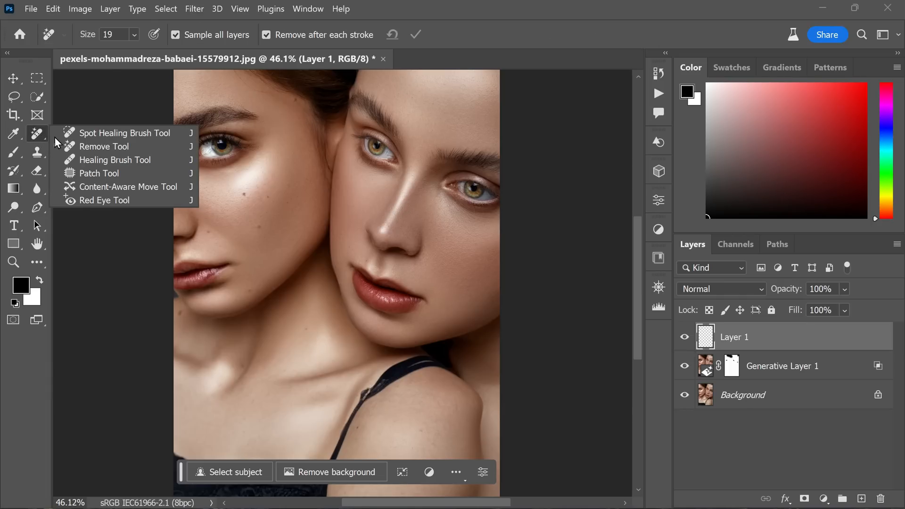
pyautogui.moveTo(138, 146)
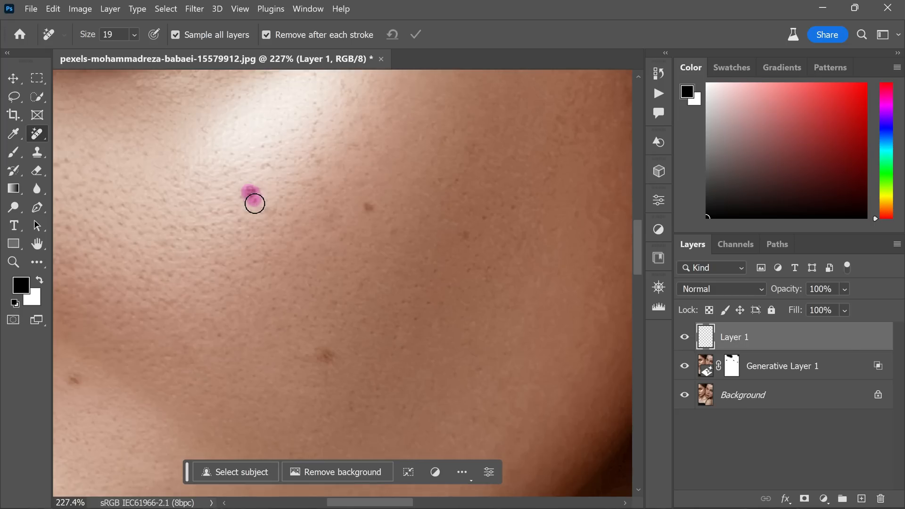
pyautogui.click(253, 204)
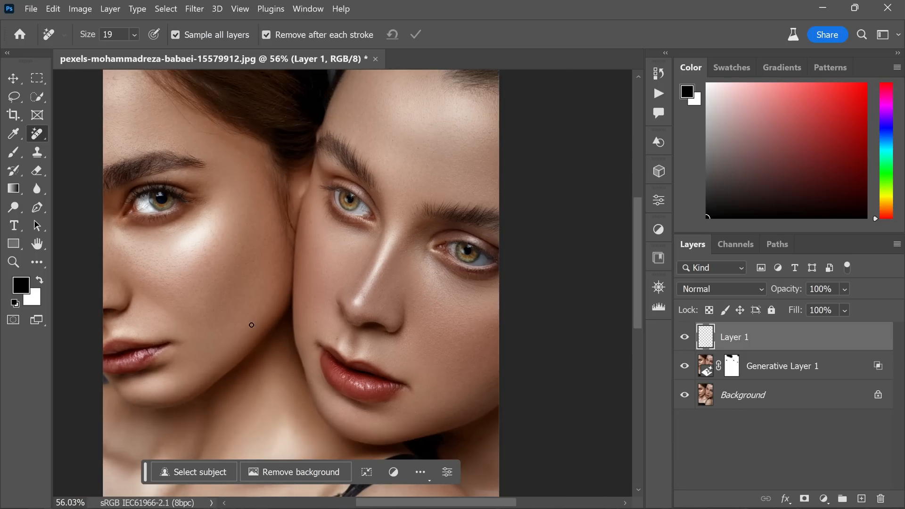
pyautogui.click(14, 78)
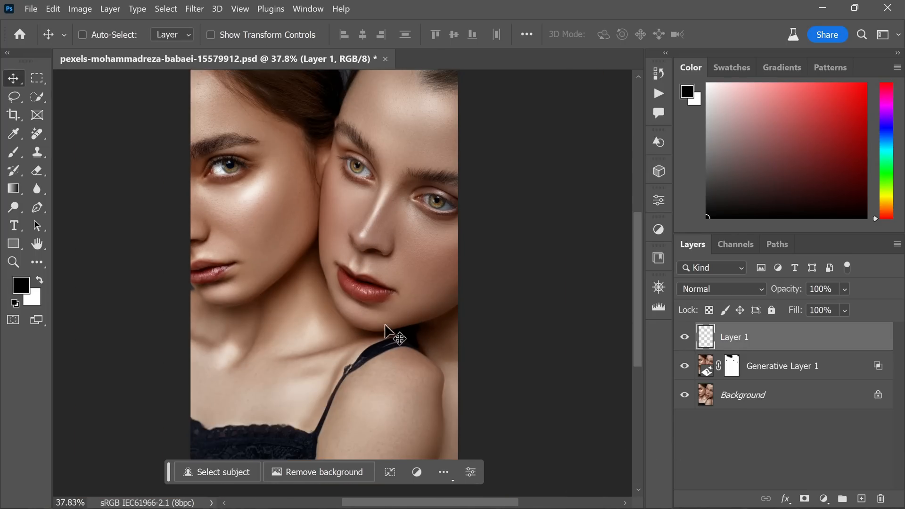
pyautogui.moveTo(429, 330)
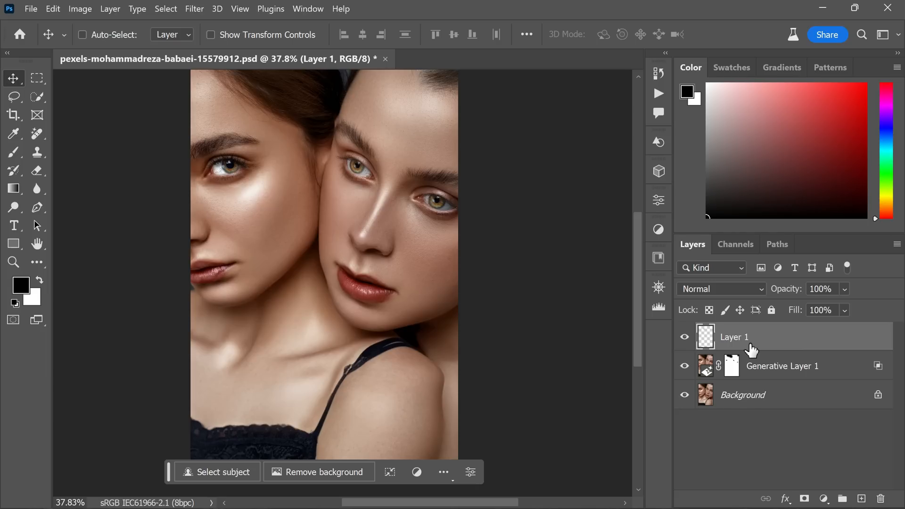
# - Stamp visible layers into Layer 2, make it a smart object and launch the Camera Raw Filter
pyautogui.press('ctrl+shift+alt+e')
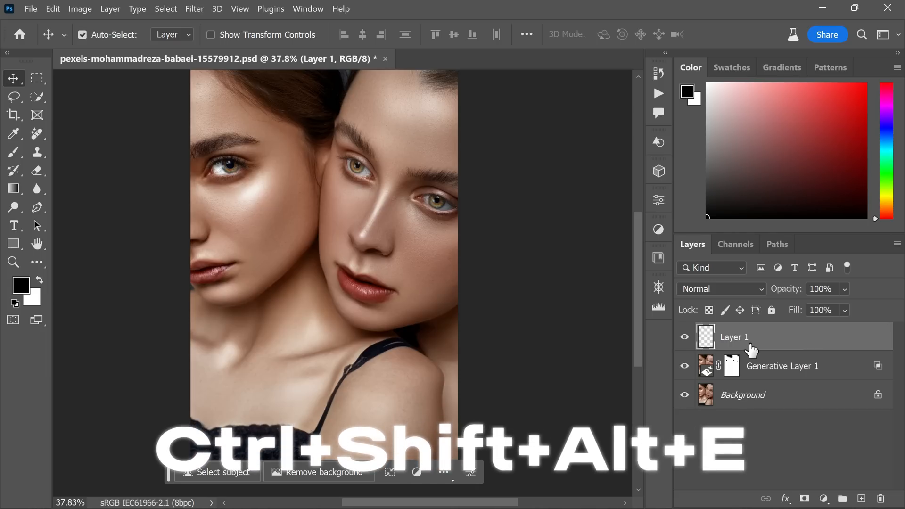
pyautogui.press('ctrl+shift+alt+e')
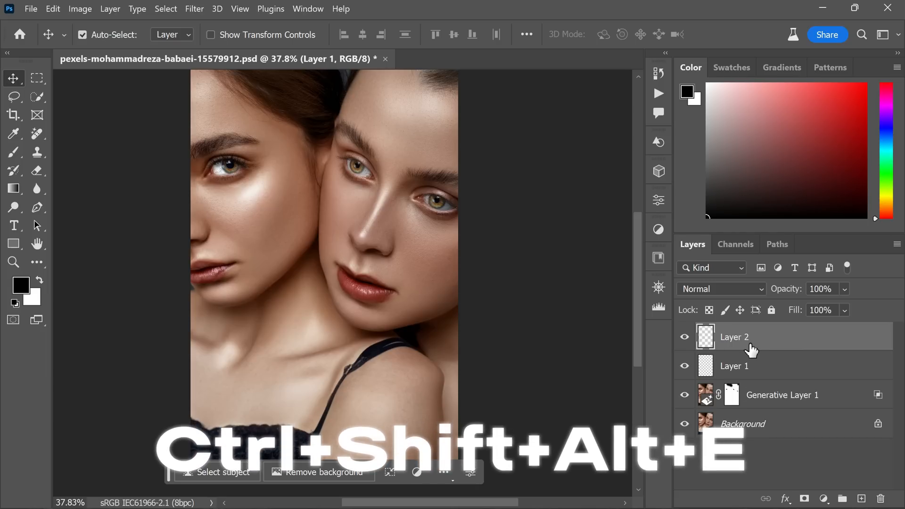
pyautogui.press('ctrl+shift+alt+e')
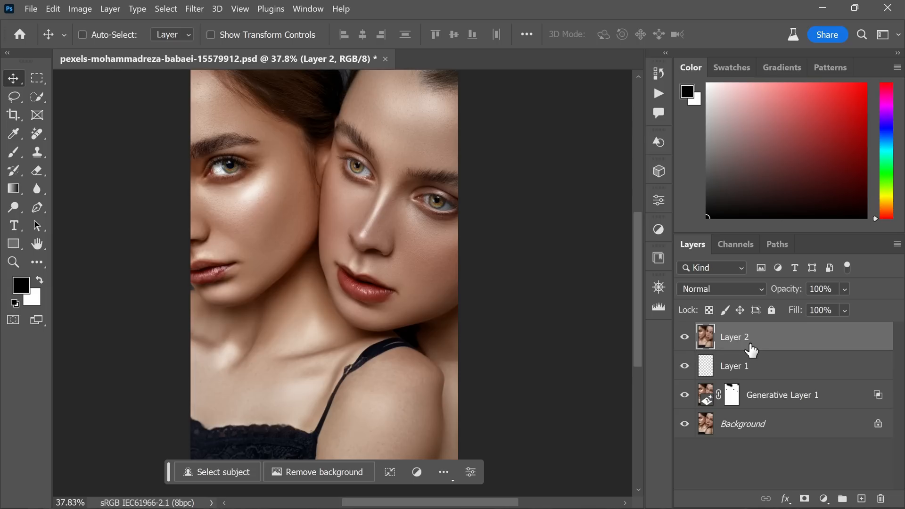
pyautogui.moveTo(751, 349)
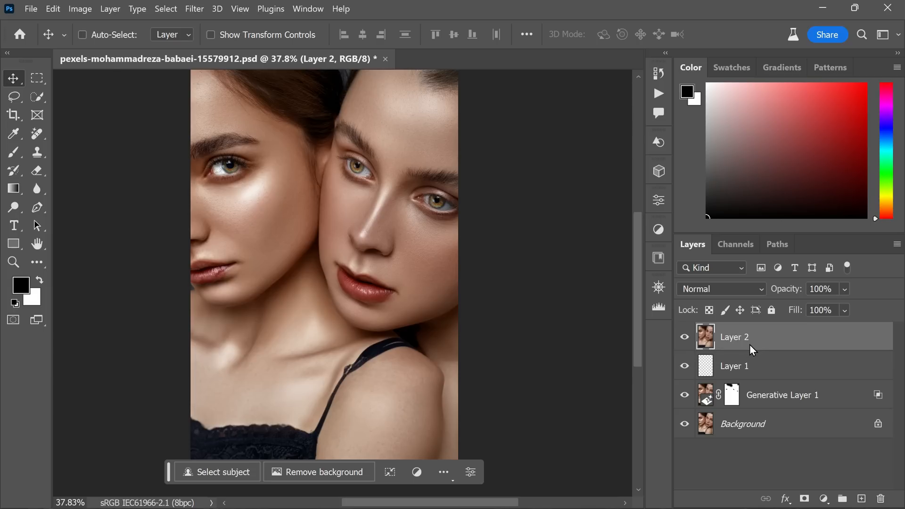
pyautogui.rightClick(750, 336)
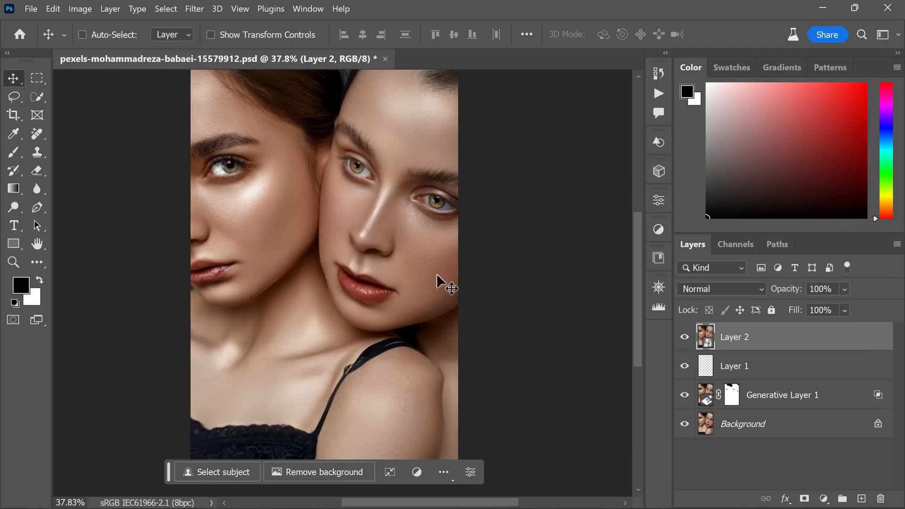
pyautogui.click(194, 8)
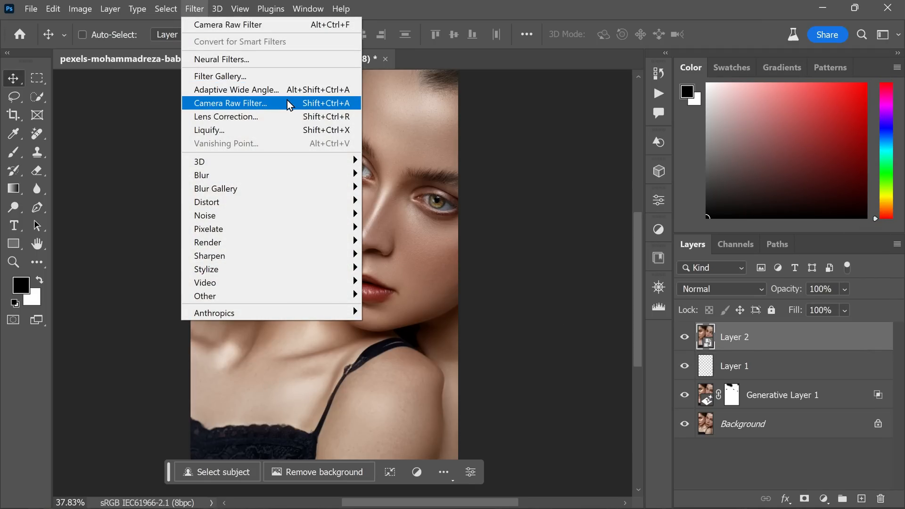
pyautogui.click(230, 103)
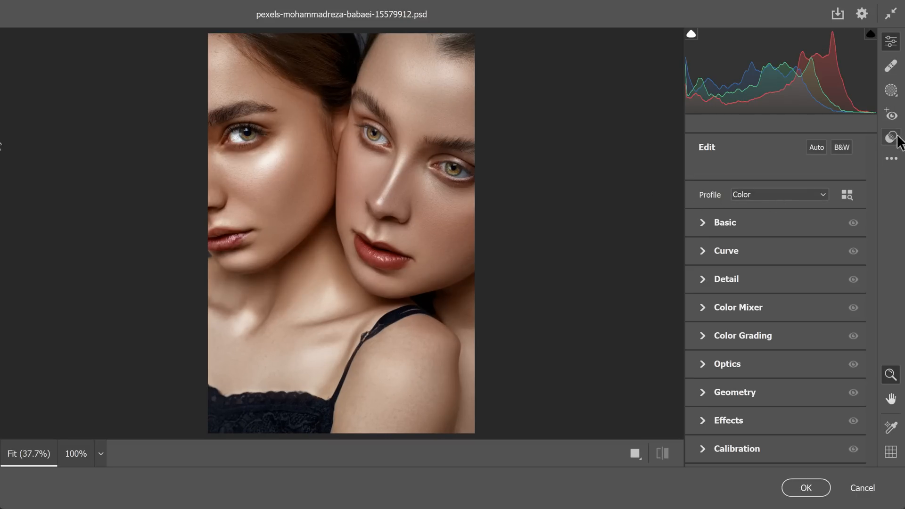
# - Apply the Adaptive: Portrait 'Glamour Portrait' preset at 100 and commit Camera Raw to Layer 2
pyautogui.click(888, 136)
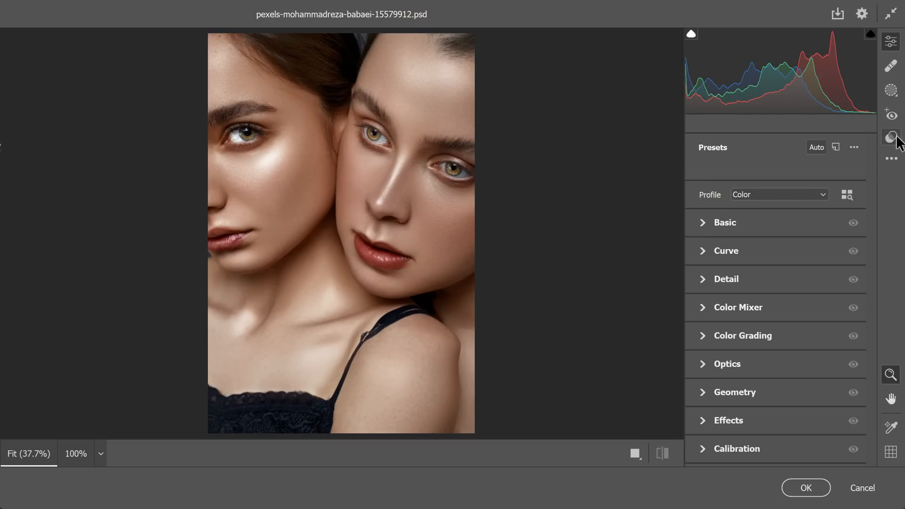
pyautogui.click(891, 137)
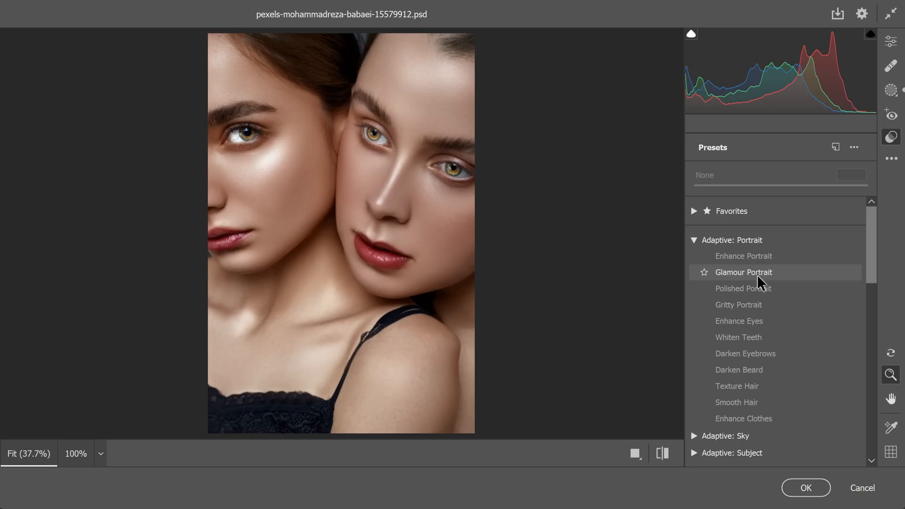
pyautogui.click(743, 272)
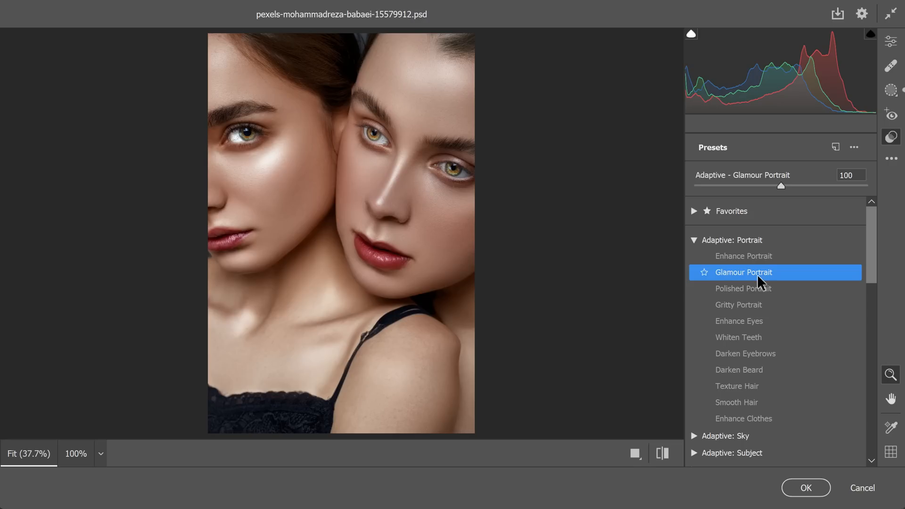
pyautogui.moveTo(804, 487)
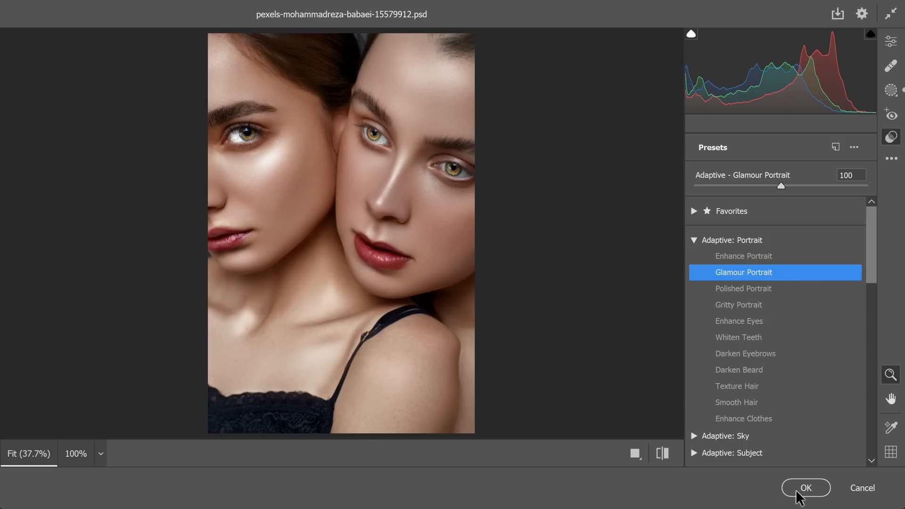
pyautogui.moveTo(805, 488)
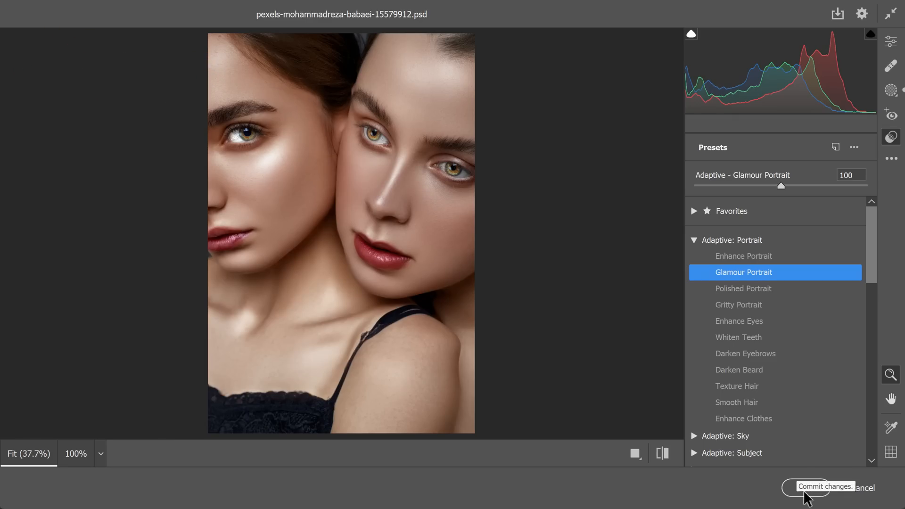
pyautogui.click(805, 486)
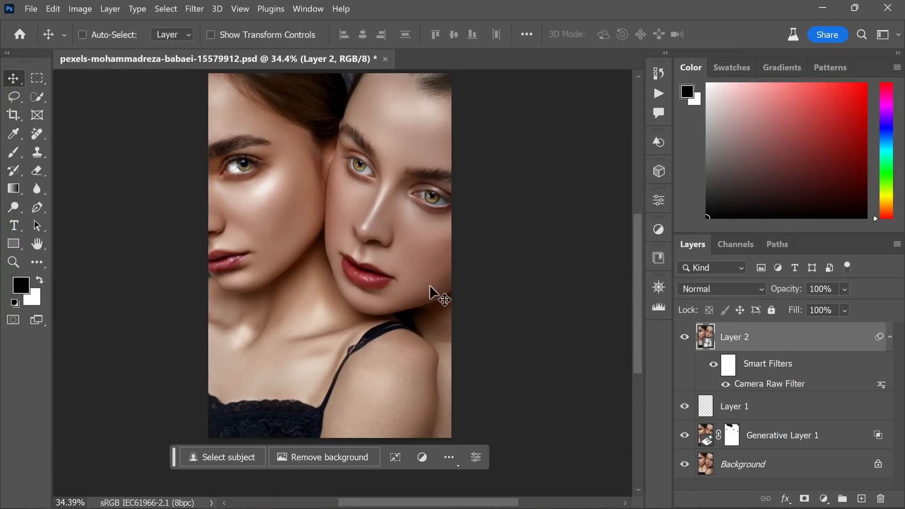
pyautogui.click(684, 467)
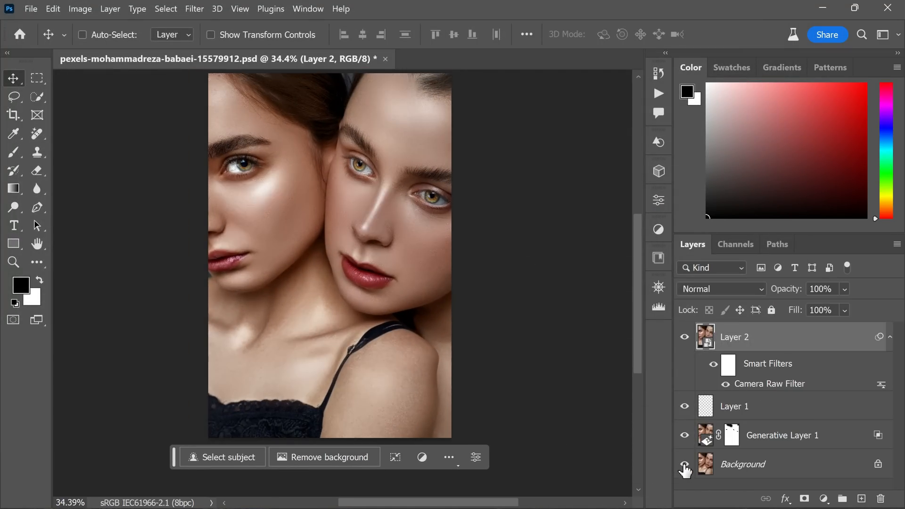